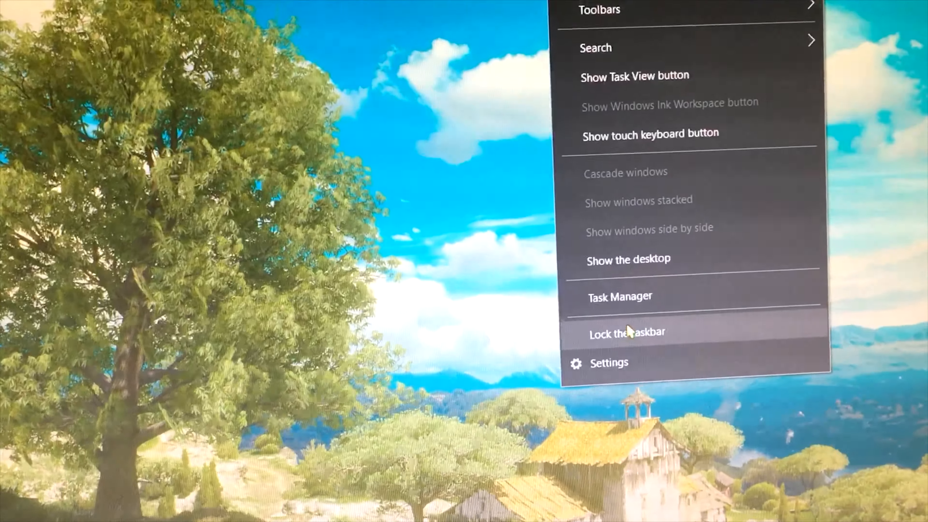
Bring up Task Manager from the taskbar context menu to view running processes
{"action": "left_click", "coordinate": [620, 296]}
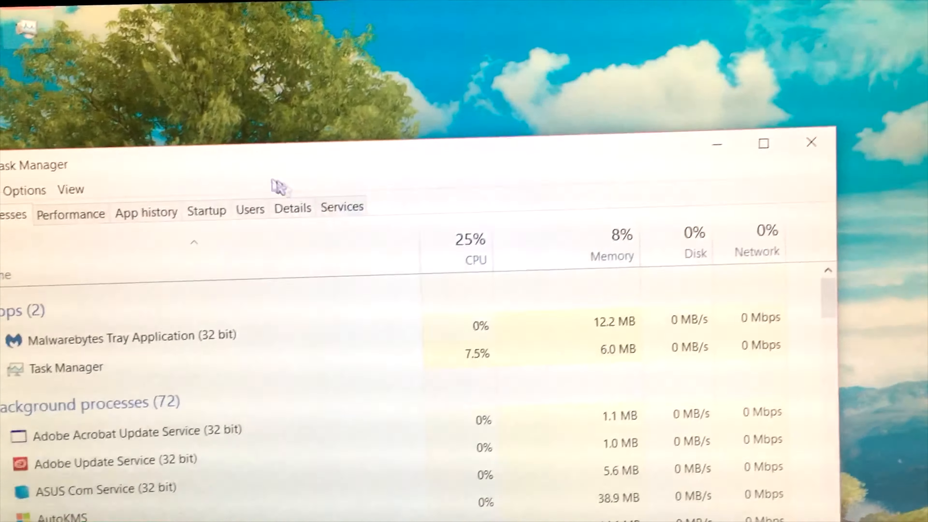
{"action": "left_click", "coordinate": [70, 215]}
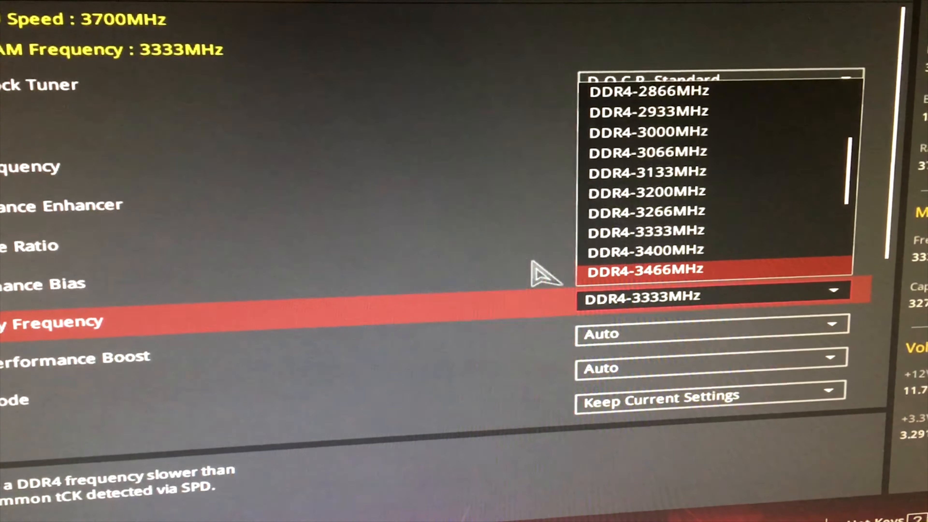
Set memory frequency to DDR4-3466MHz and move up to the CPU Core Voltage settings
{"action": "left_click", "coordinate": [646, 271]}
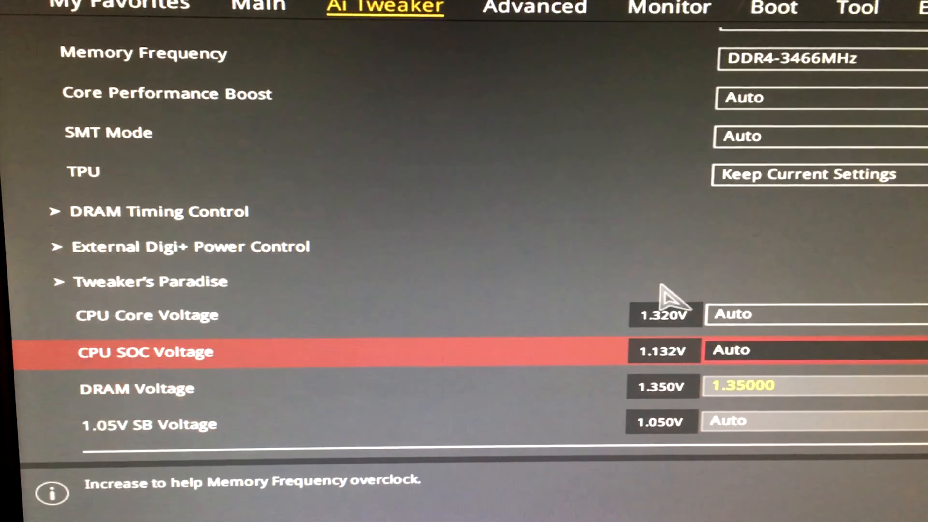
{"action": "key", "text": "Up"}
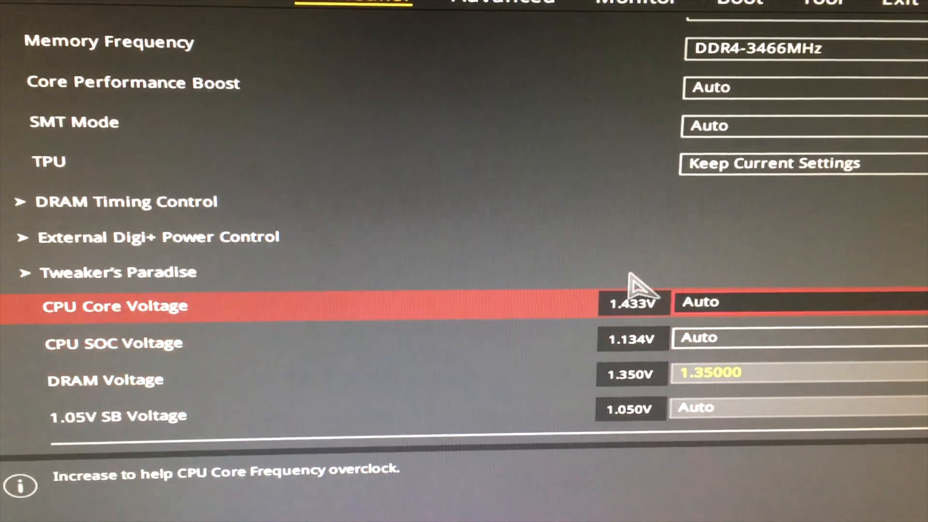
{"action": "key", "text": "Up"}
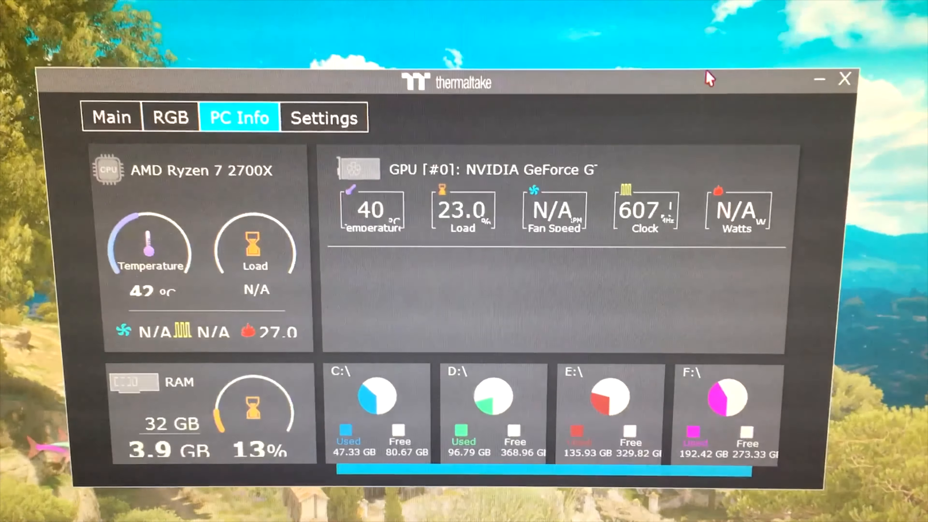
Review the PSU power dashboard readings on the Main page
{"action": "left_click", "coordinate": [110, 124]}
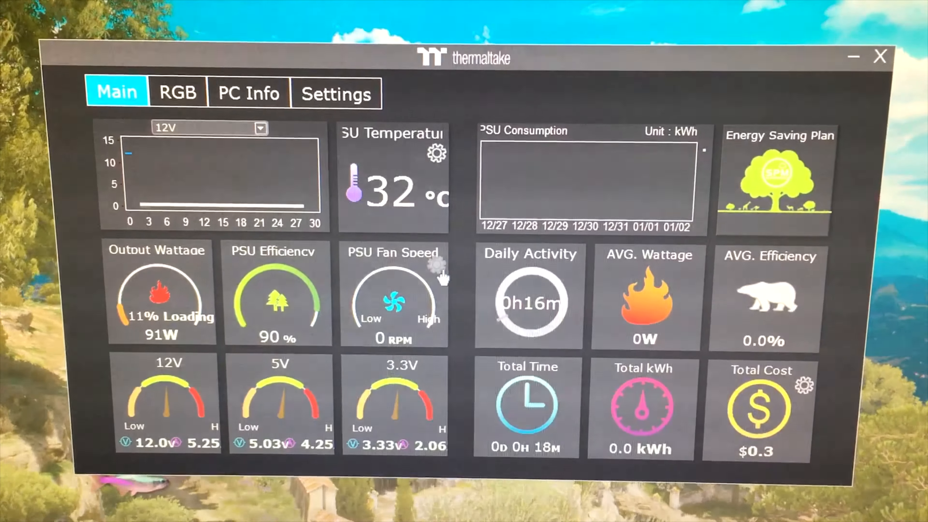
{"action": "left_click", "coordinate": [437, 265]}
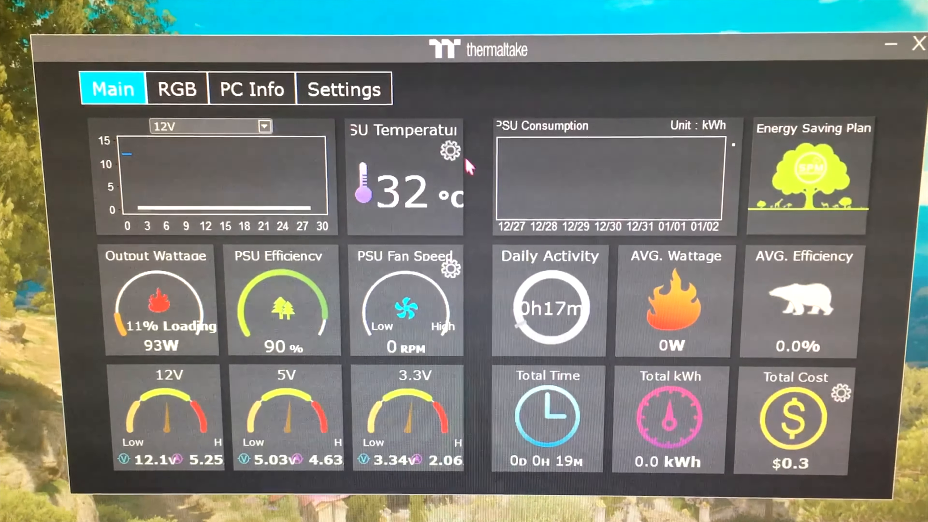
Switch to RGB lighting and choose the rainbow arrows light mode
{"action": "left_click", "coordinate": [178, 88]}
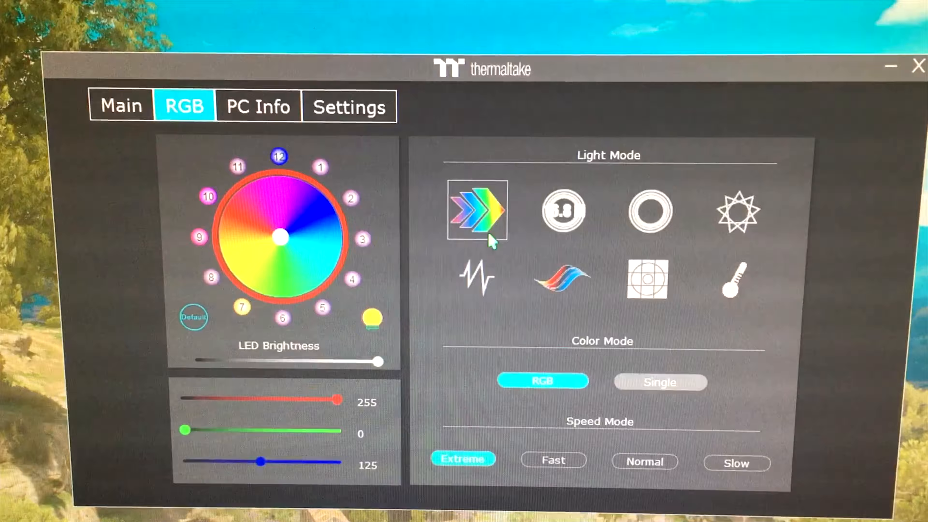
{"action": "left_click", "coordinate": [561, 200]}
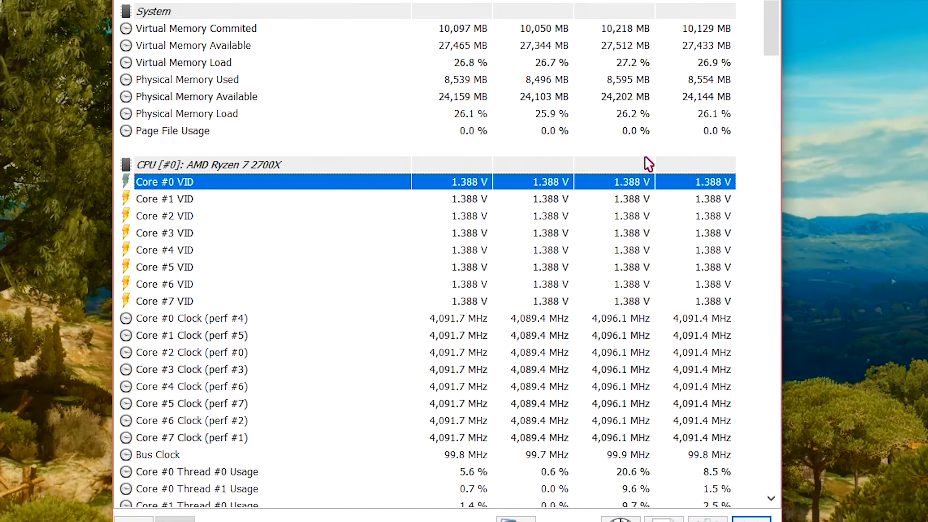
{"action": "left_click", "coordinate": [164, 233]}
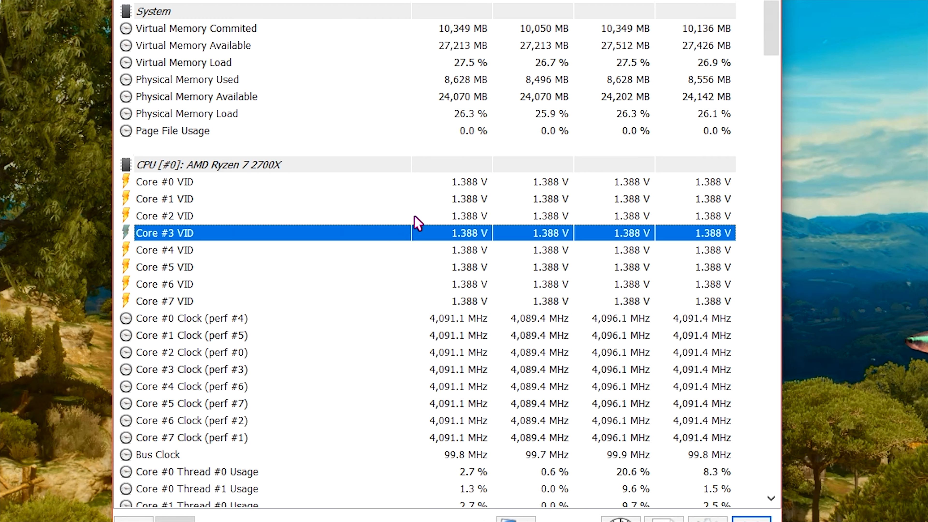
{"action": "left_click", "coordinate": [165, 284]}
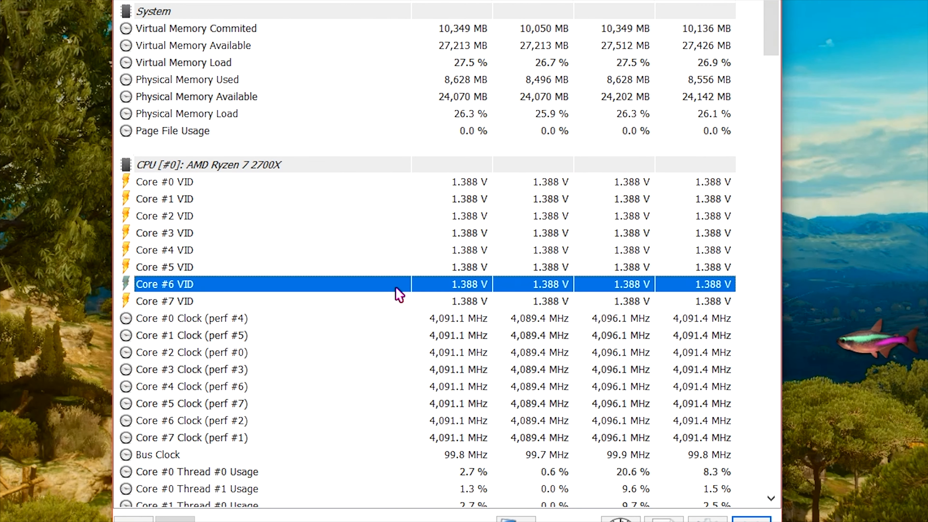
{"action": "left_click", "coordinate": [184, 319]}
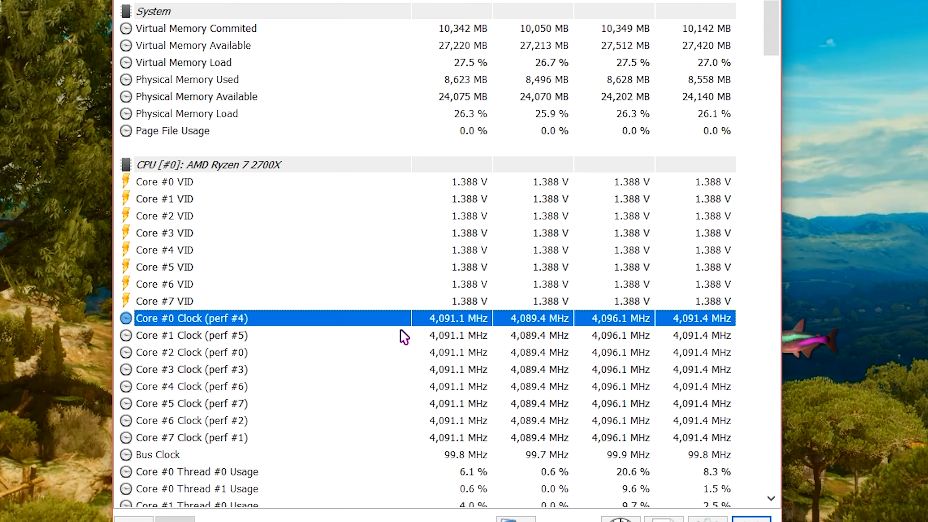
{"action": "left_click", "coordinate": [175, 353]}
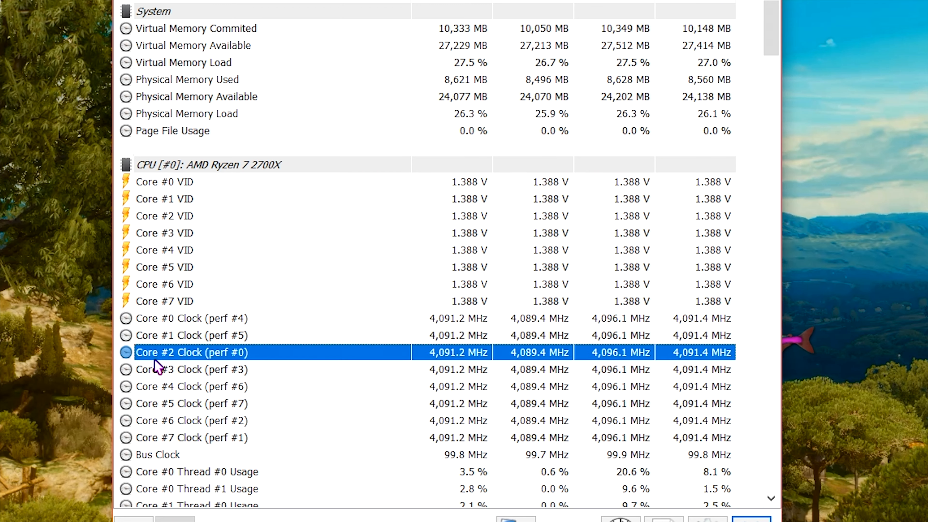
{"action": "mouse_move", "coordinate": [678, 164]}
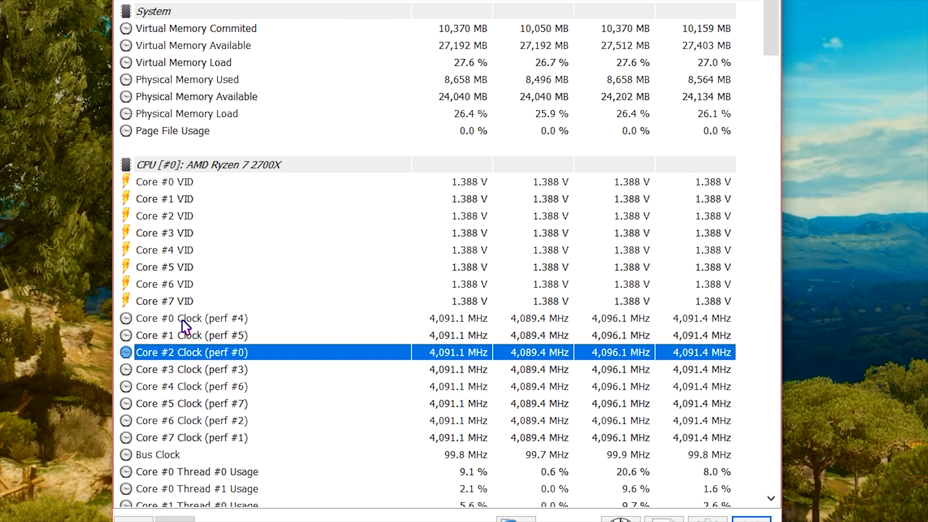
{"action": "mouse_move", "coordinate": [604, 176]}
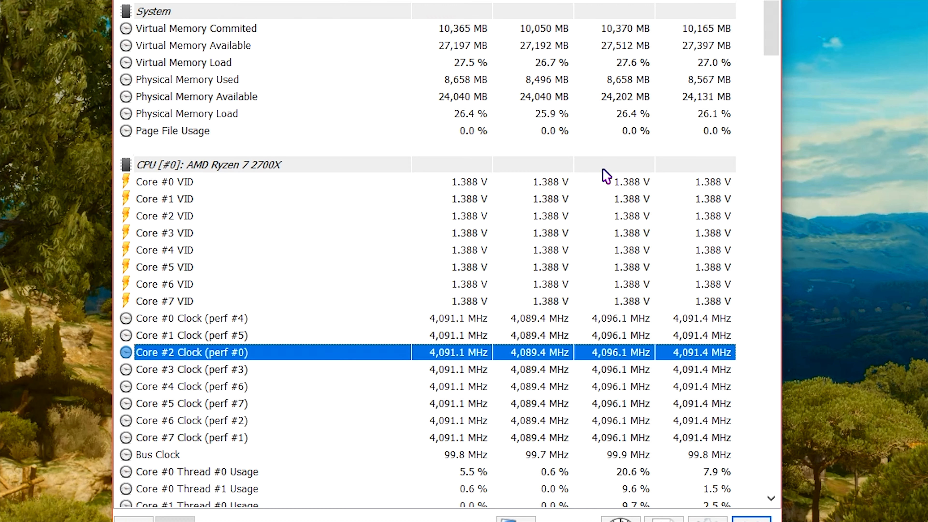